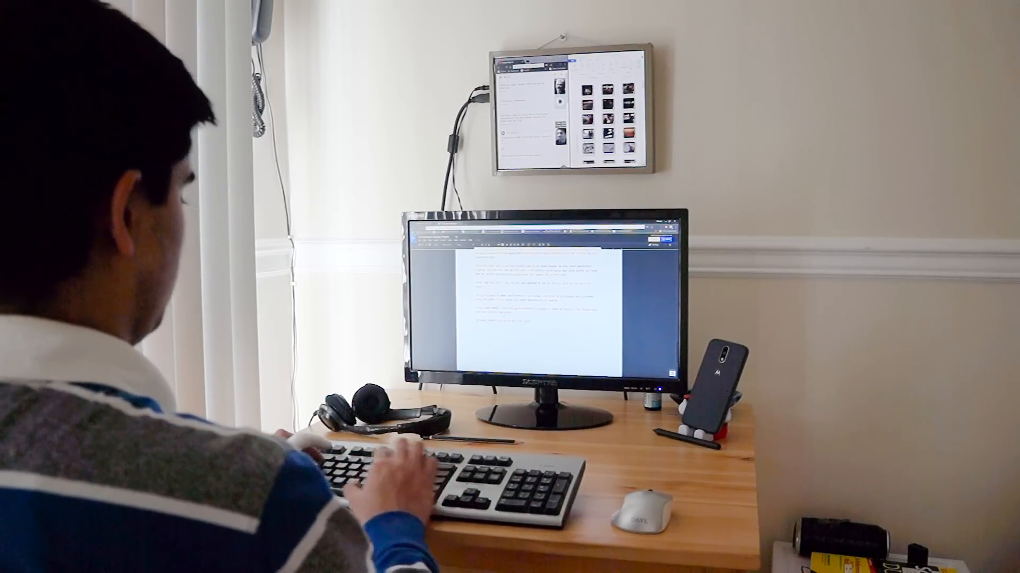
pyautogui.write('por')
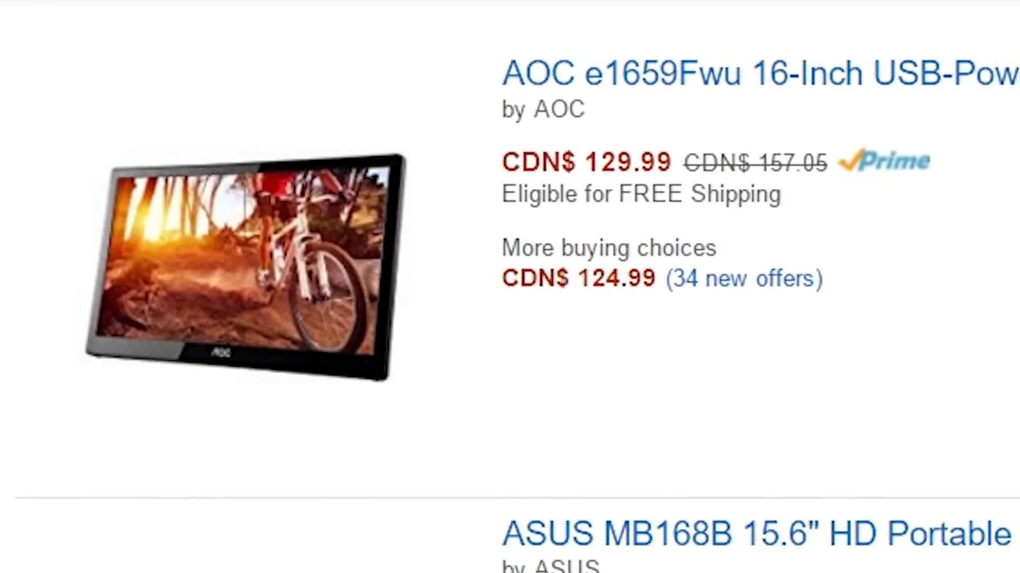
pyautogui.scroll(-3)
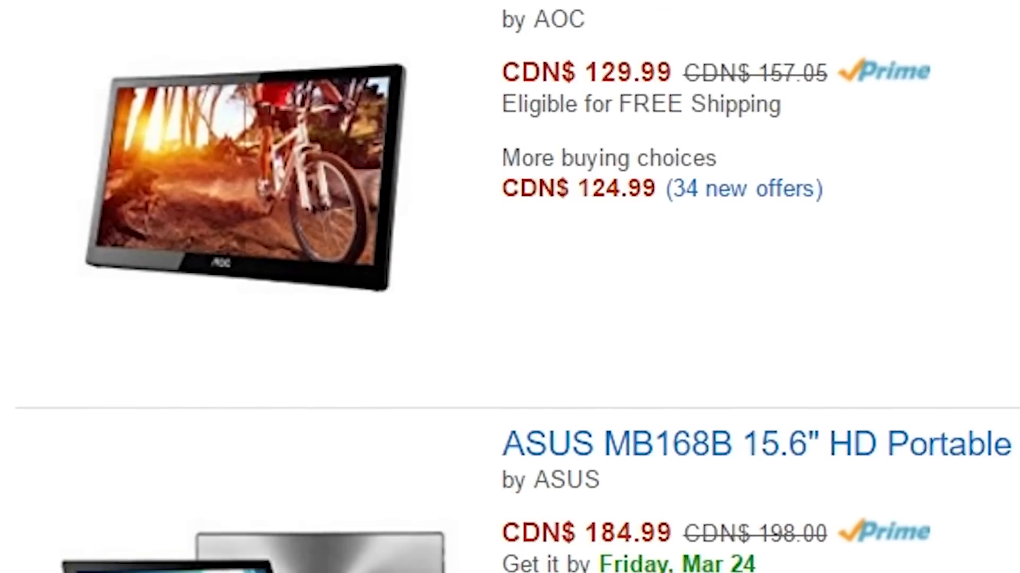
pyautogui.scroll(-3)
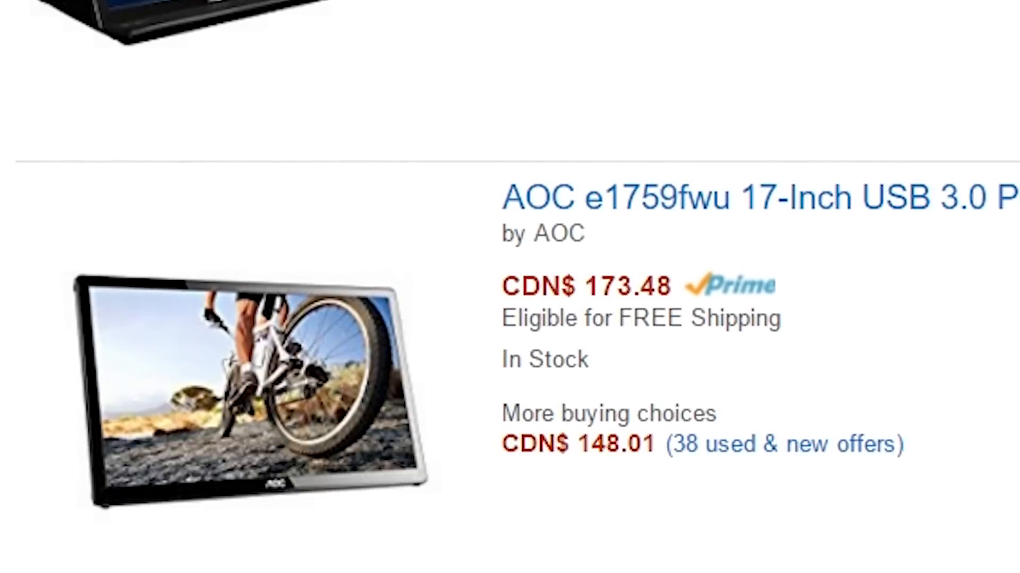
pyautogui.scroll(-3)
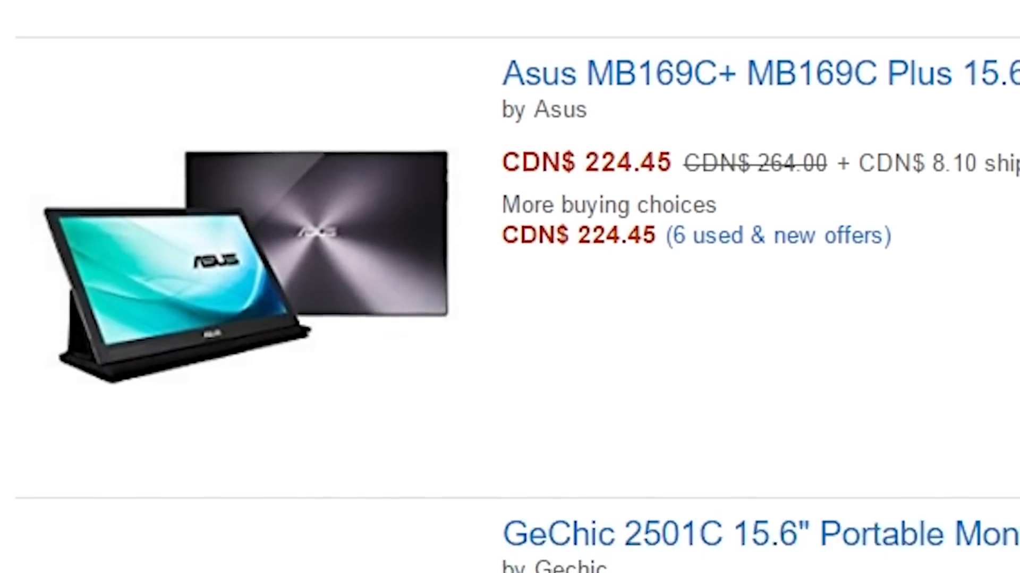